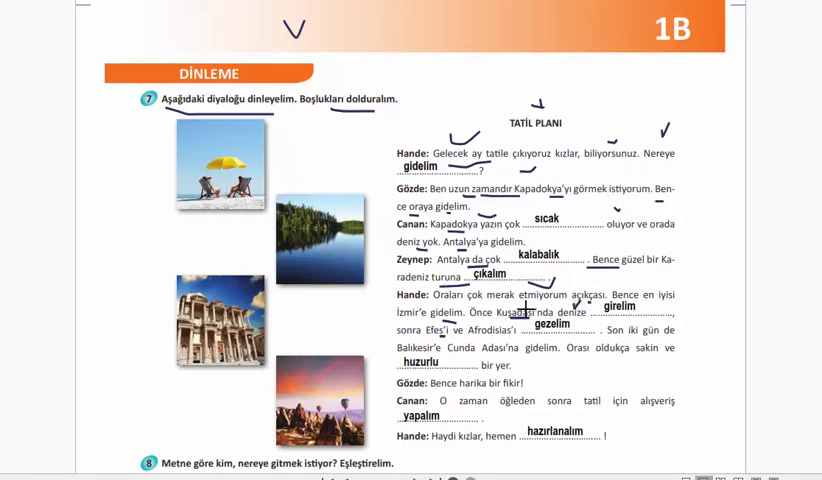
{"action": "mouse_move", "coordinate": [524, 308]}
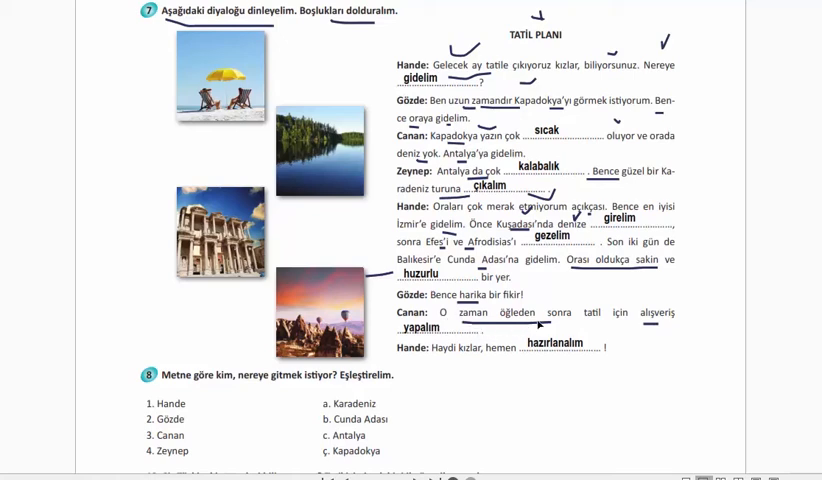
{"action": "mouse_move", "coordinate": [604, 298]}
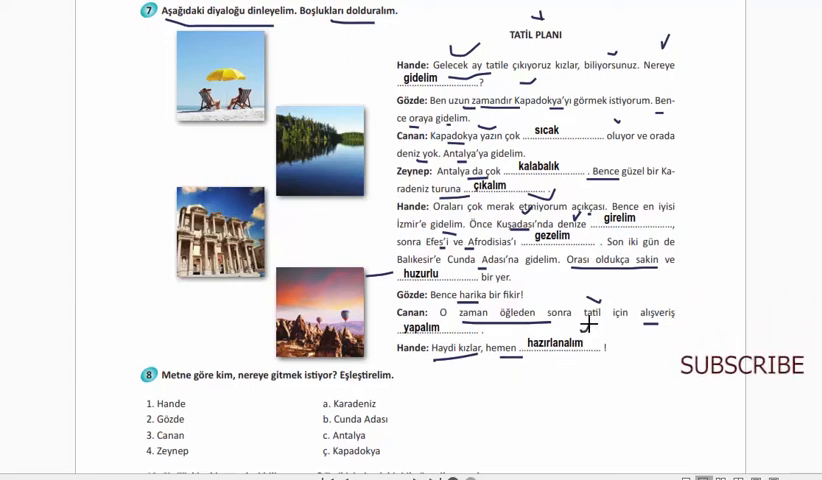
{"action": "scroll", "scroll_direction": "down", "scroll_amount": 3}
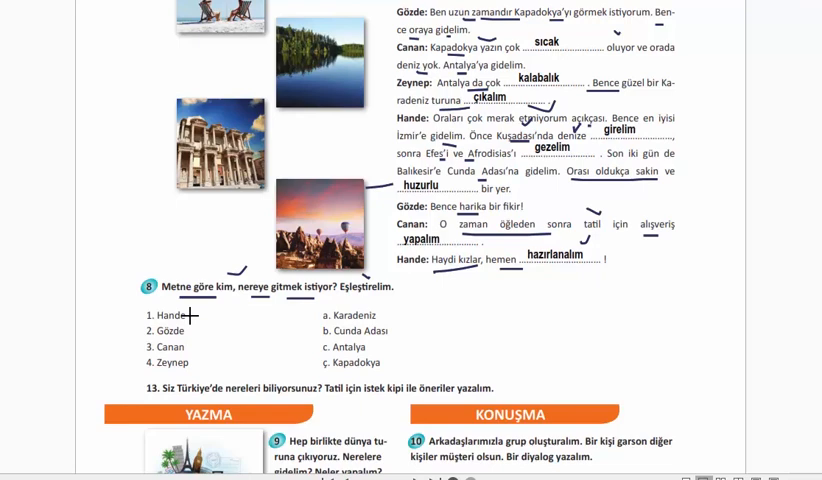
{"action": "mouse_move", "coordinate": [220, 318]}
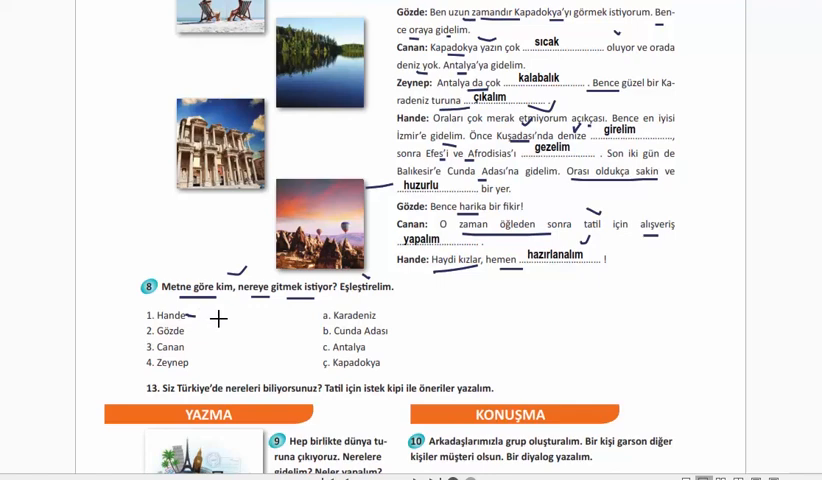